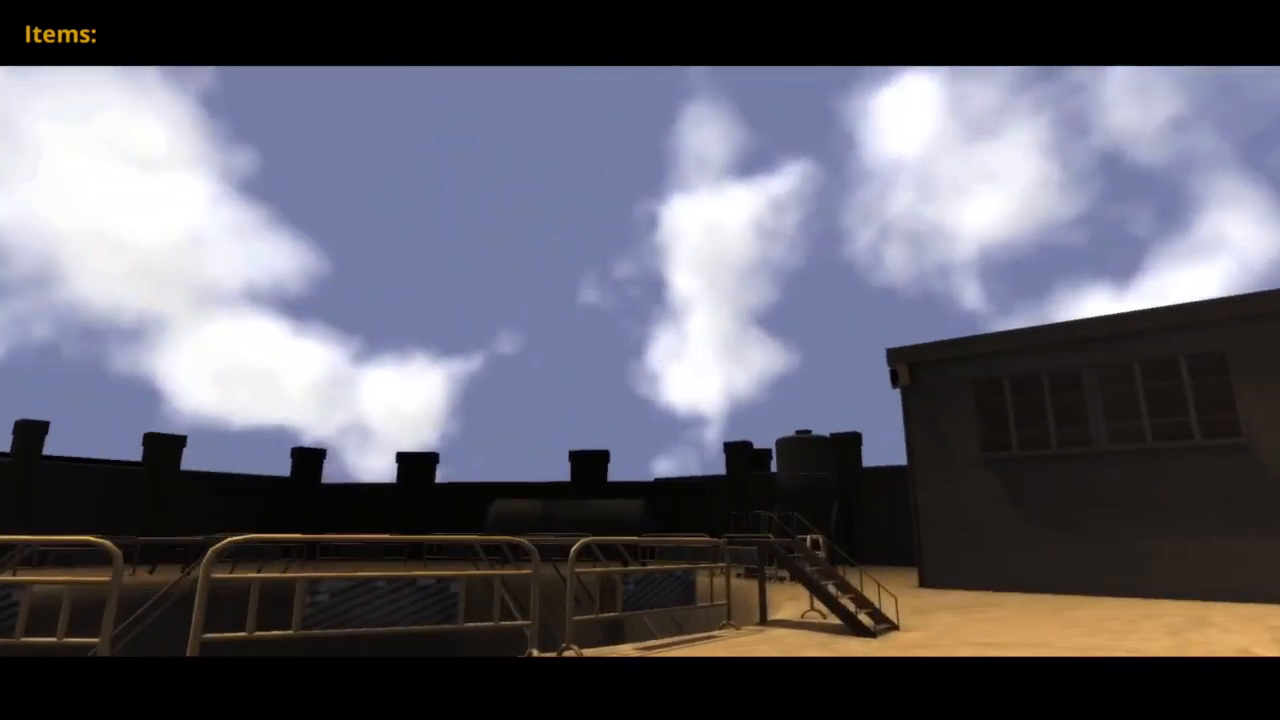
{"action": "mouse_move", "coordinate": [640, 360]}
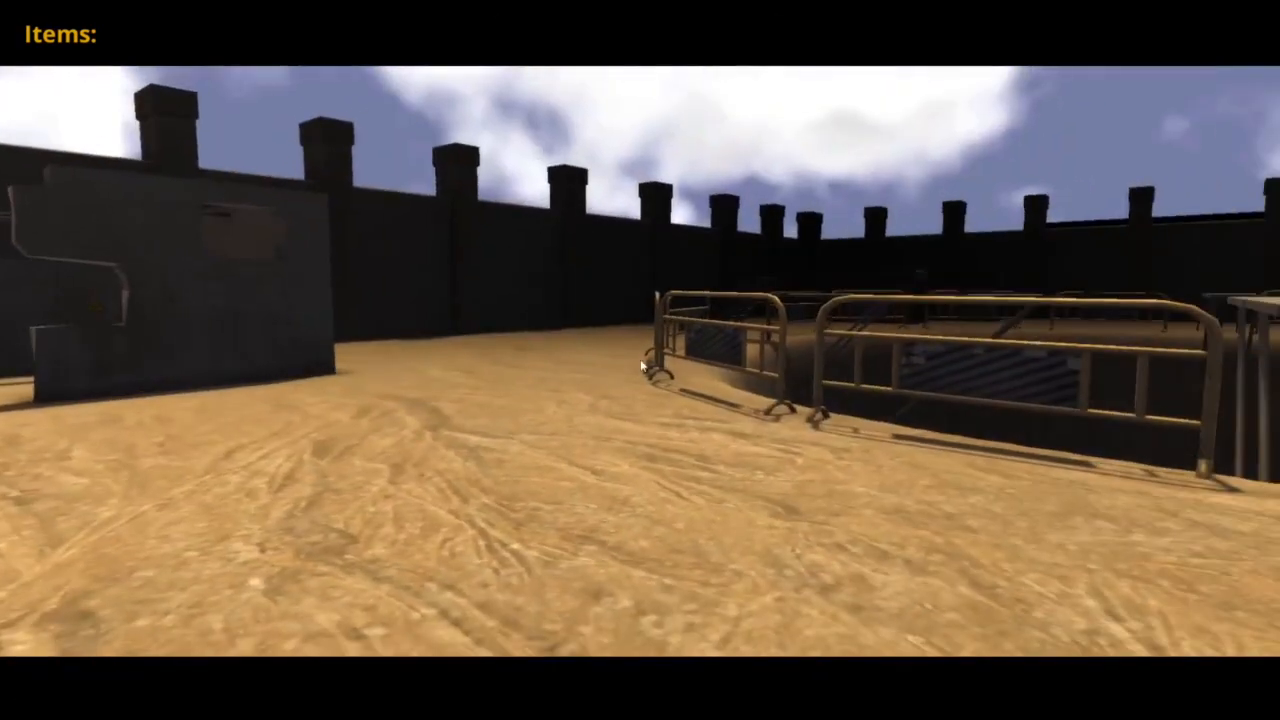
- Press Escape while crossing the sandy walled compound toward the pit
{"action": "key", "text": "Escape"}
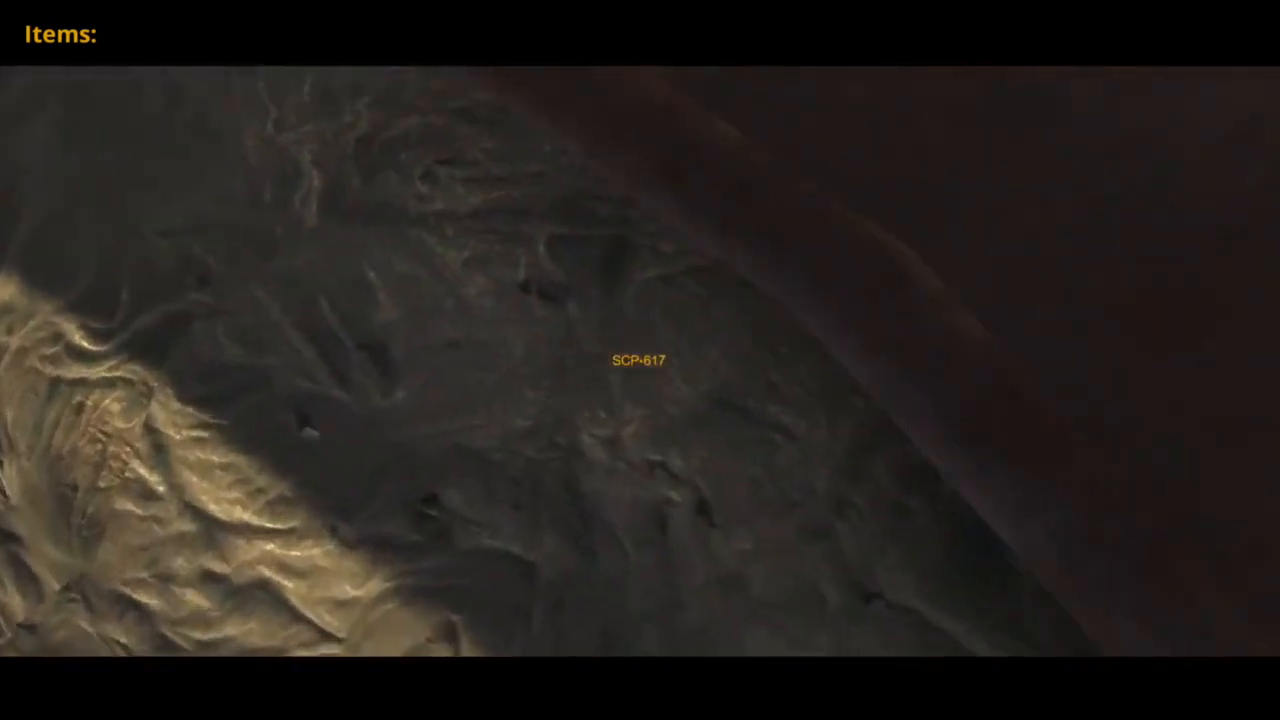
{"action": "key", "text": "Escape"}
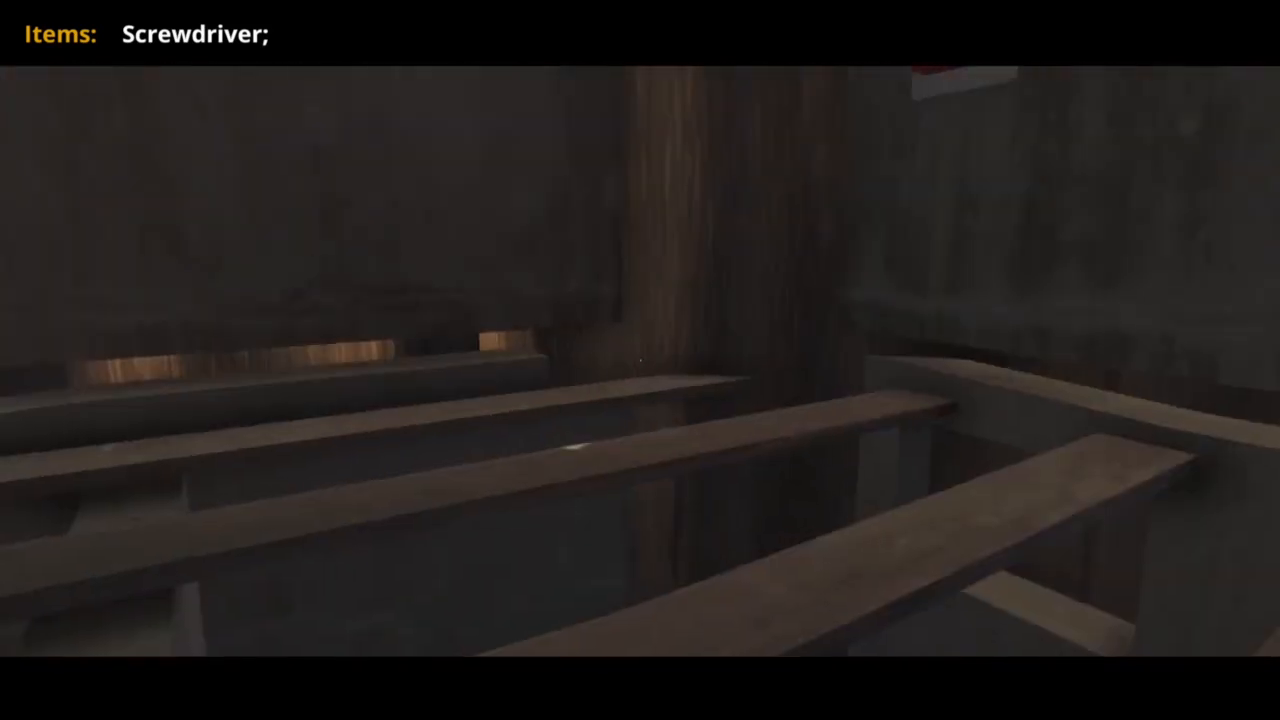
{"action": "mouse_move", "coordinate": [640, 360]}
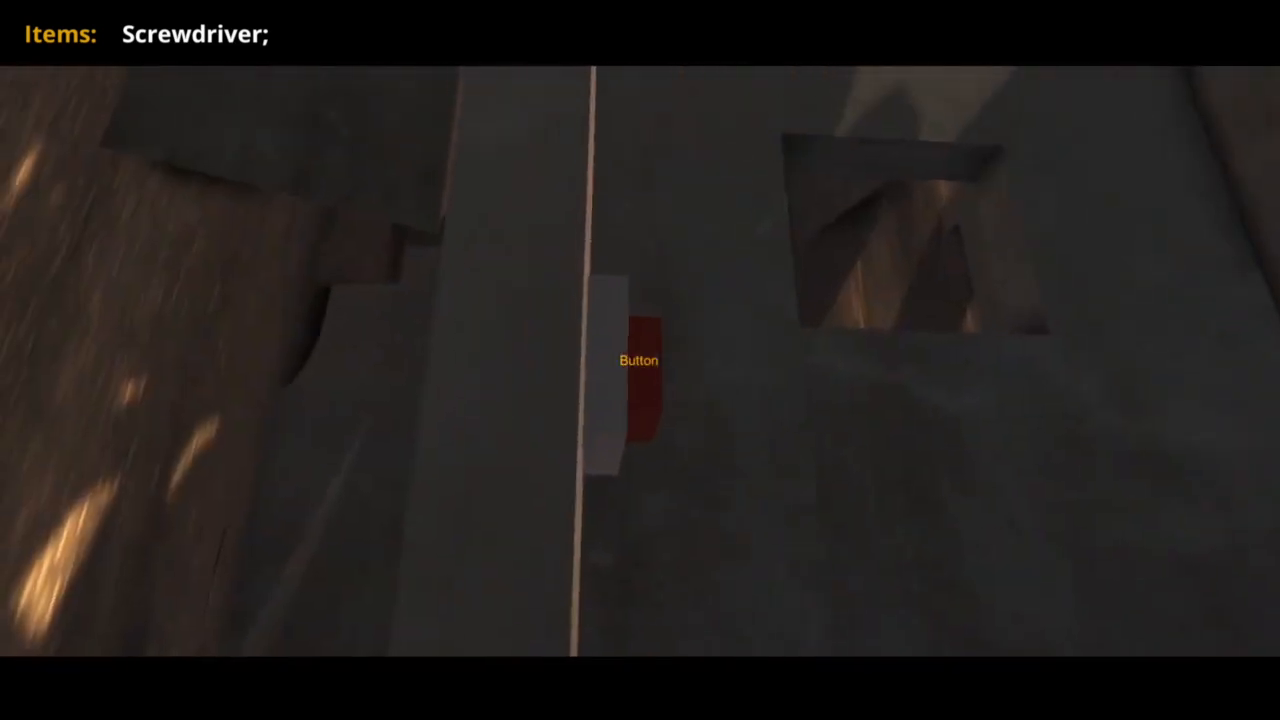
{"action": "mouse_move", "coordinate": [640, 360]}
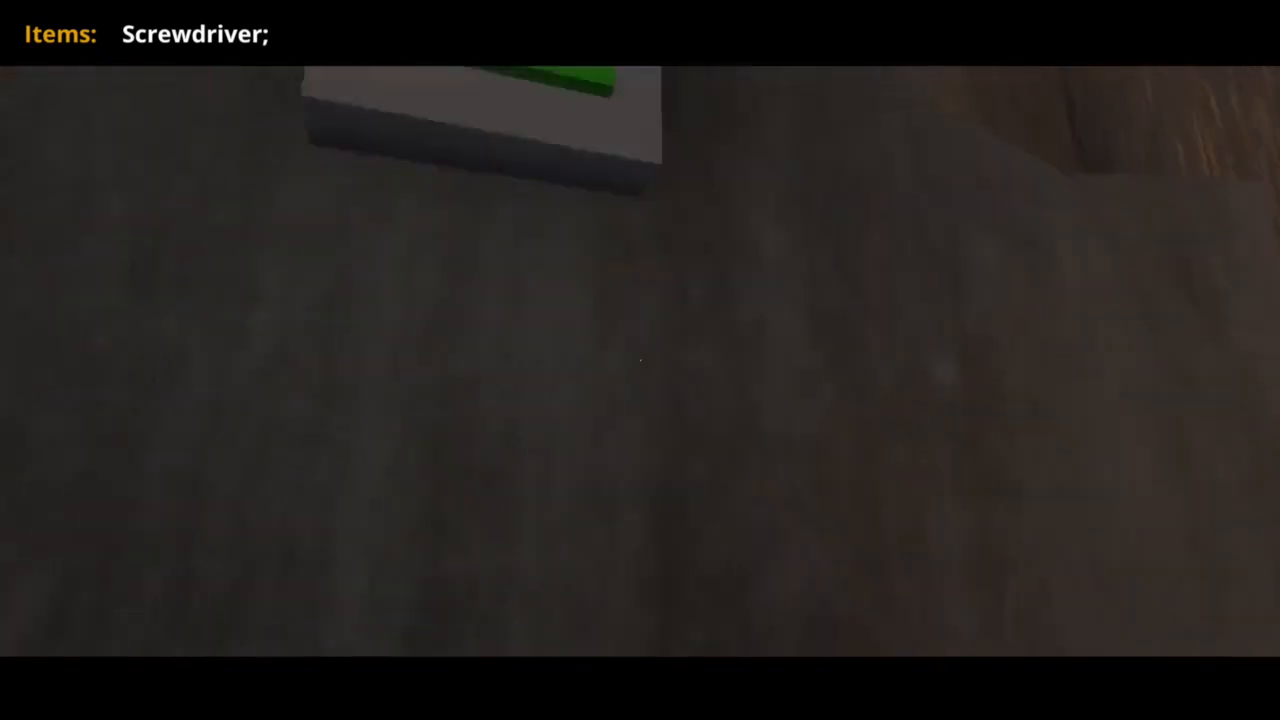
{"action": "mouse_move", "coordinate": [640, 360]}
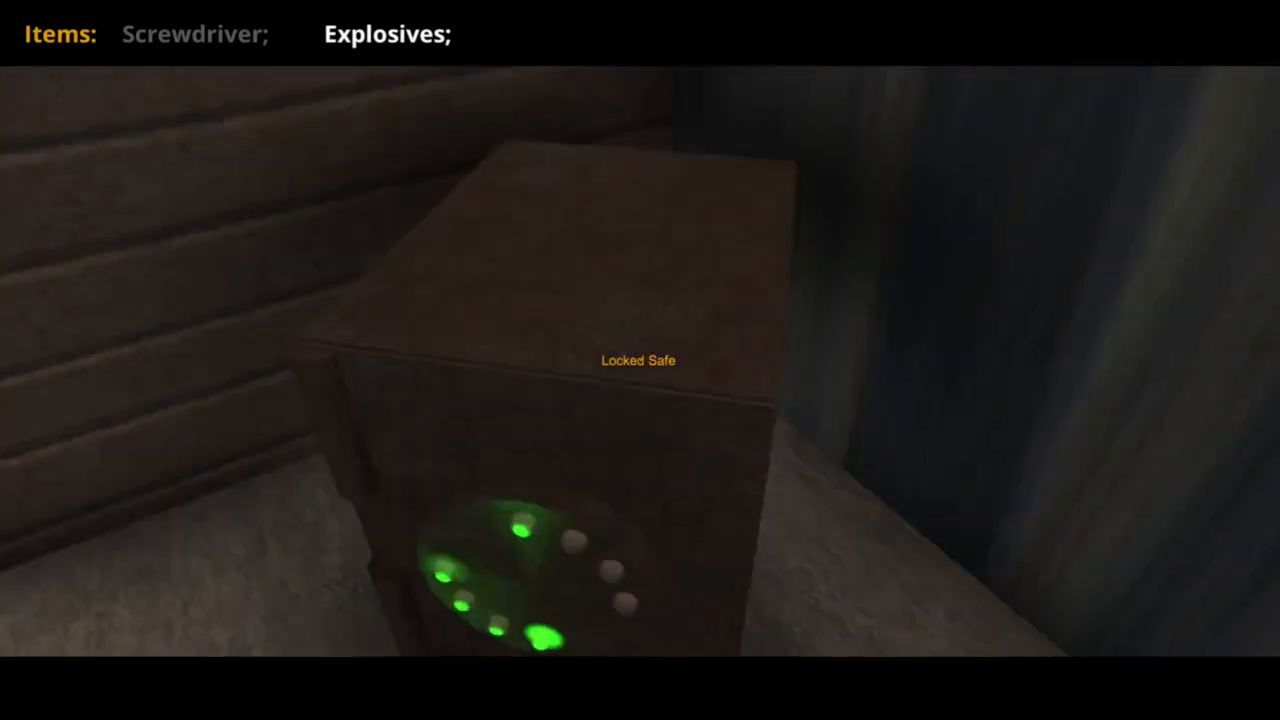
{"action": "mouse_move", "coordinate": [640, 360]}
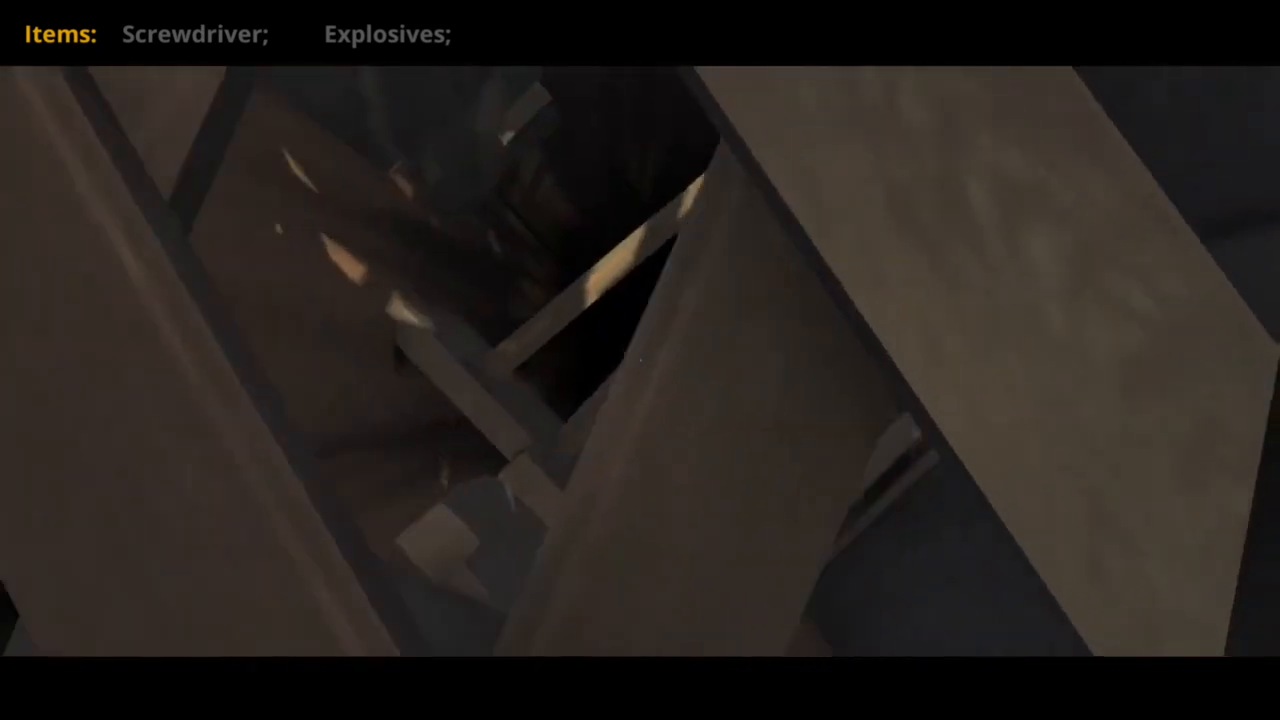
{"action": "mouse_move", "coordinate": [640, 360]}
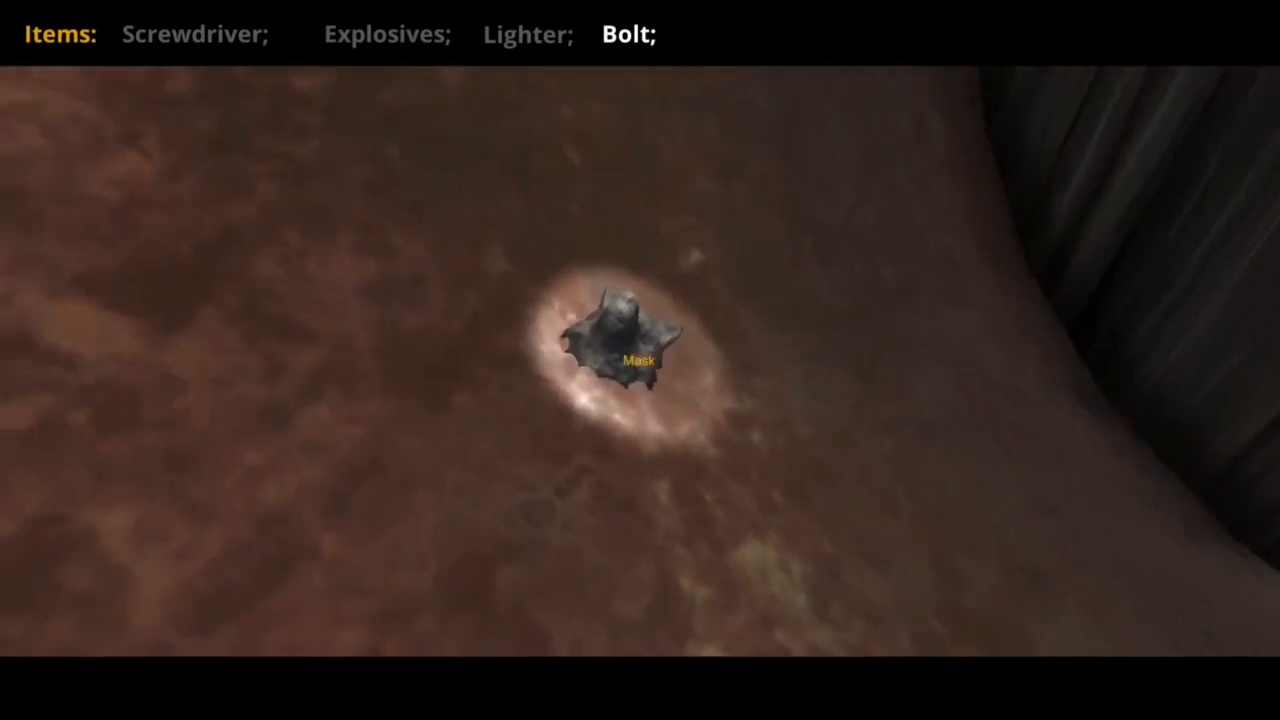
{"action": "left_click", "coordinate": [627, 350]}
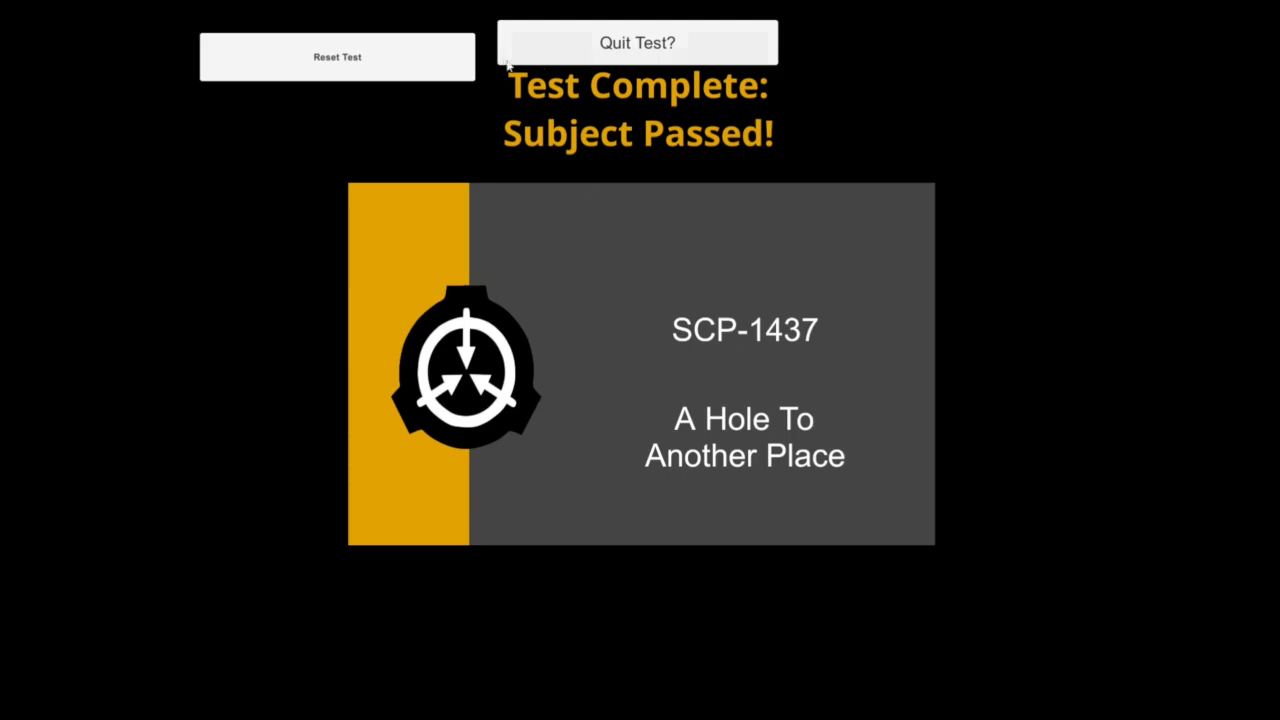
- Choose Reset Test on the 'Test Complete: Subject Passed!' screen
{"action": "left_click", "coordinate": [638, 43]}
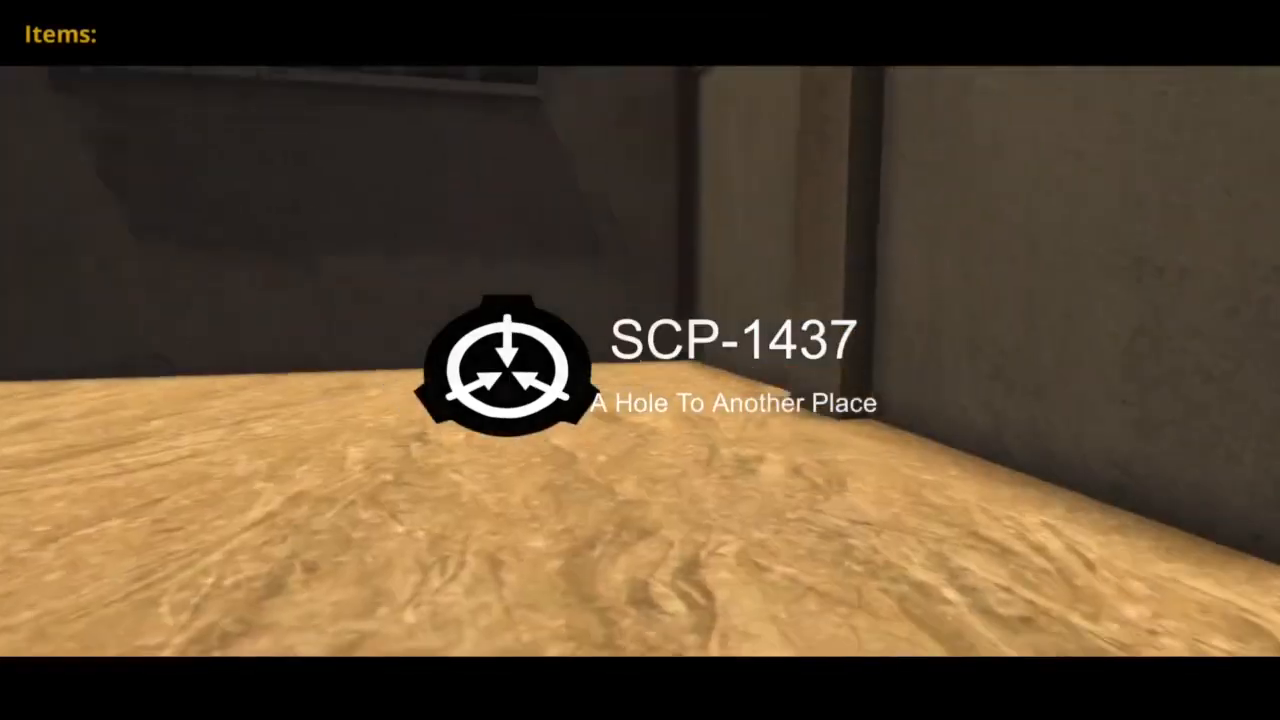